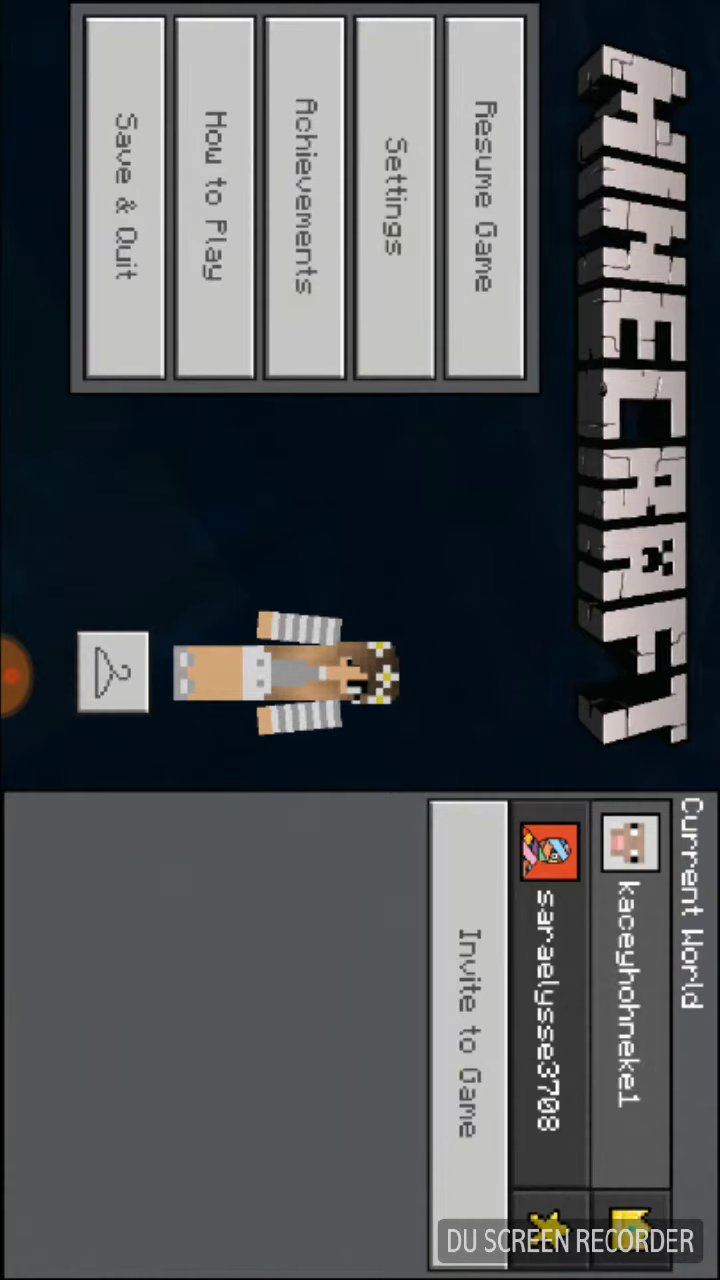
Resume the multiplayer world, swim over the seabed, pause briefly and resume again
click(482, 208)
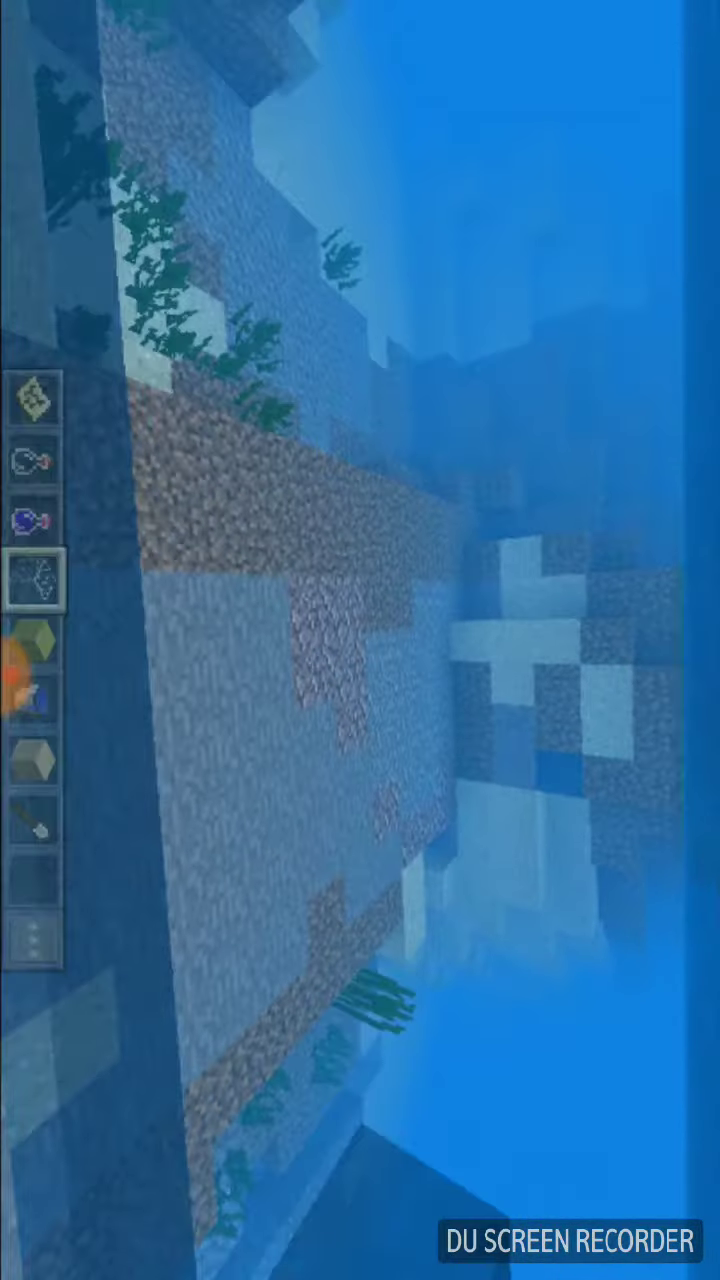
key(escape)
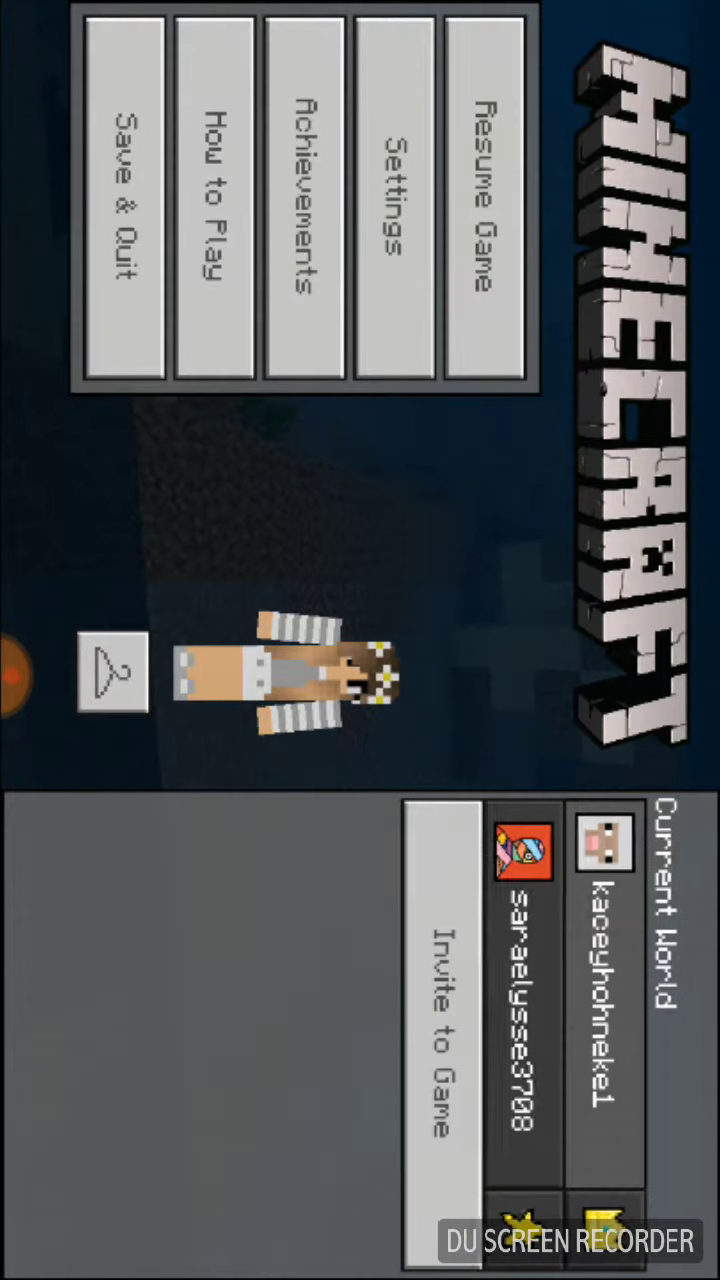
click(488, 200)
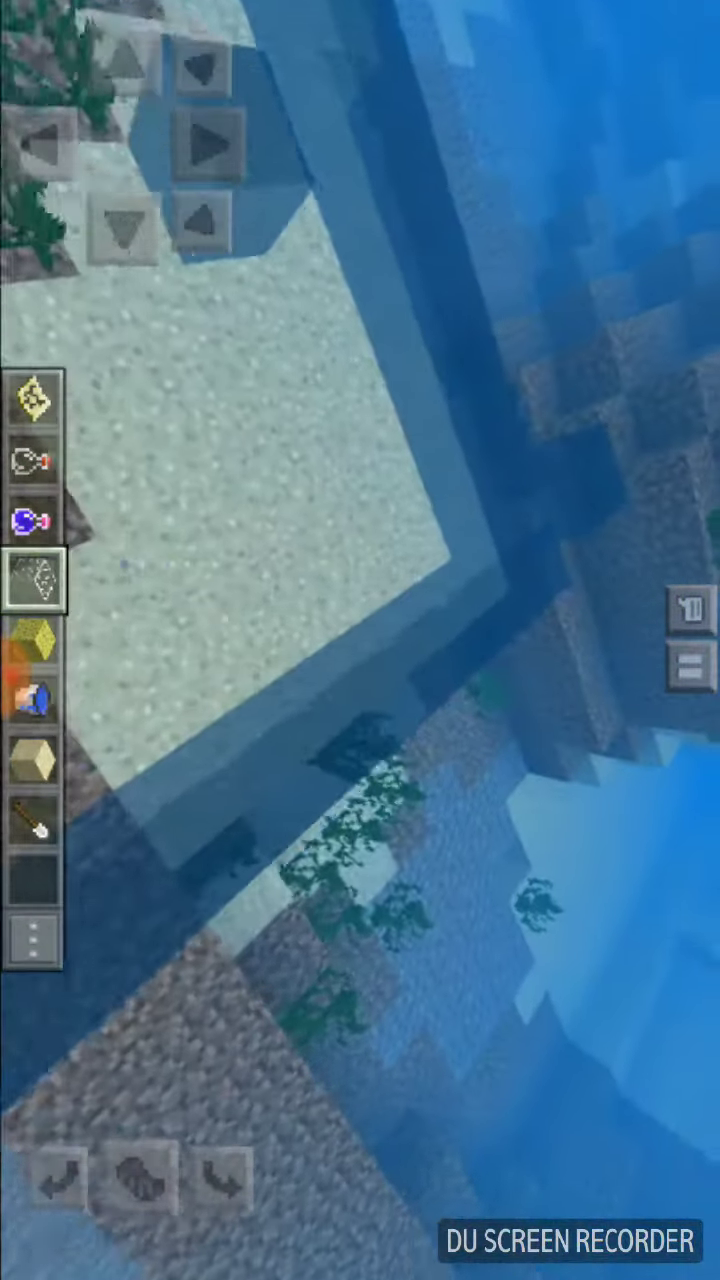